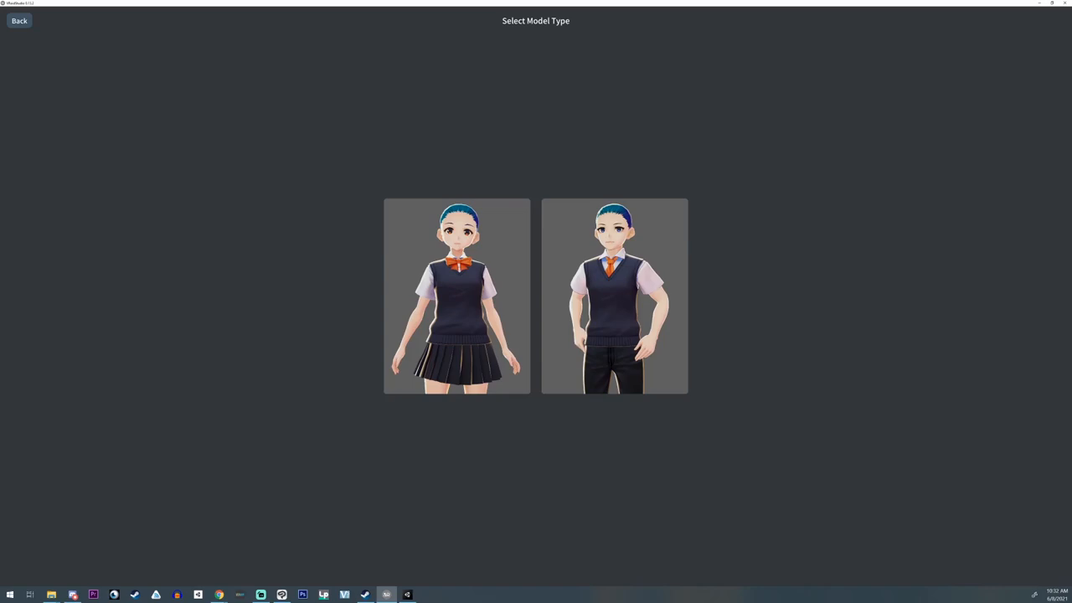
{"action": "mouse_move", "coordinate": [121, 367]}
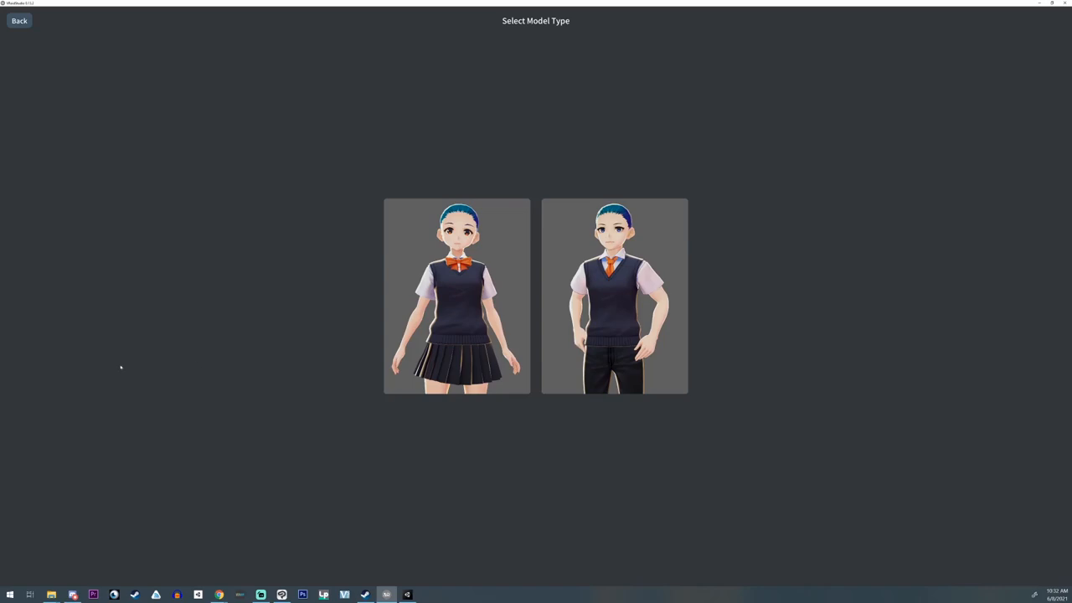
{"action": "mouse_move", "coordinate": [335, 287]}
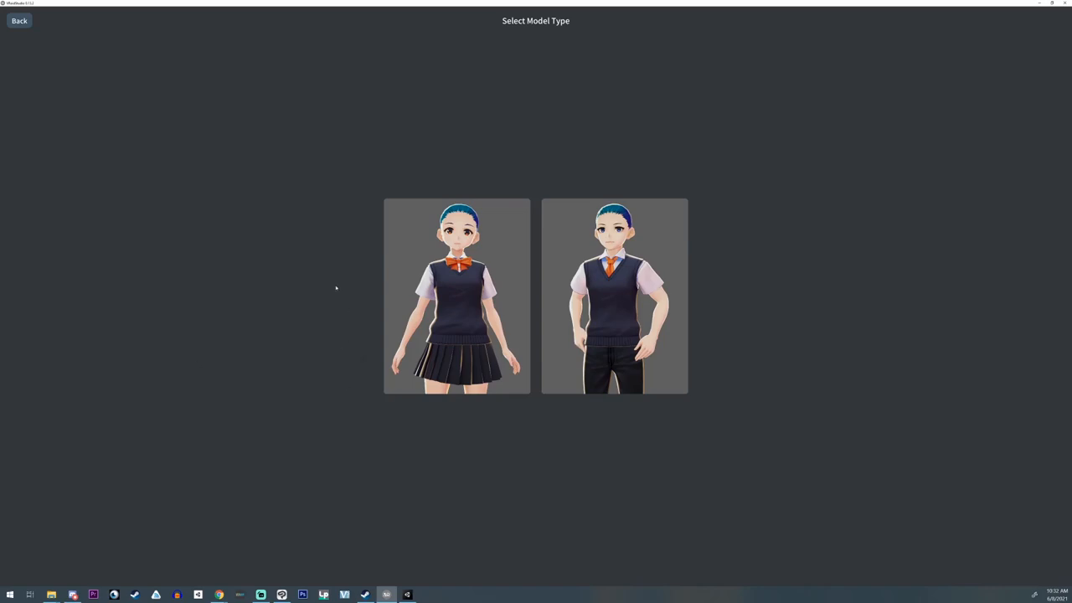
{"action": "mouse_move", "coordinate": [199, 311]}
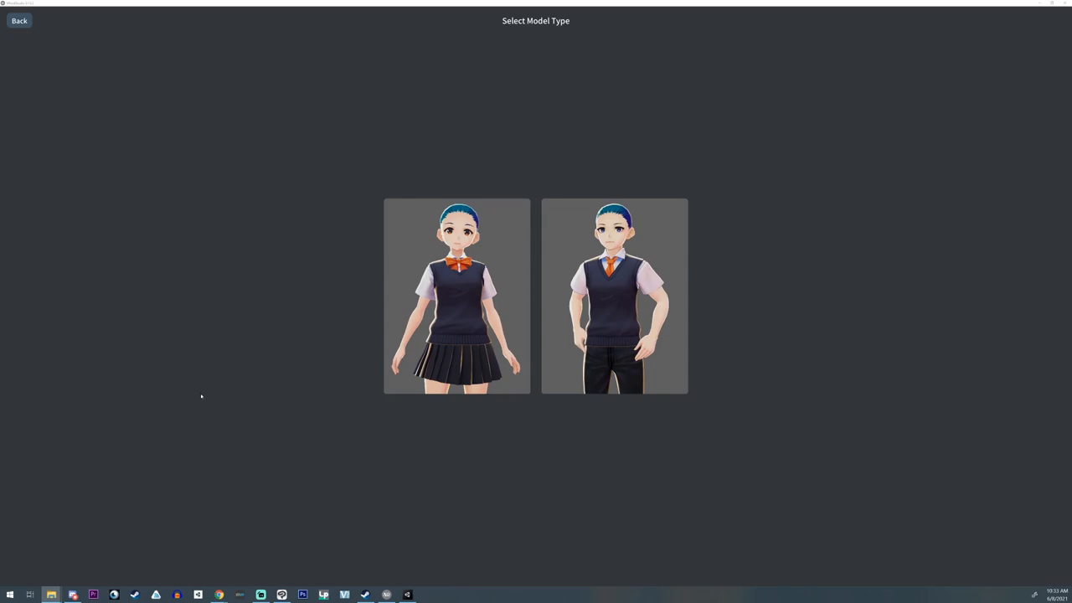
{"action": "mouse_move", "coordinate": [22, 377]}
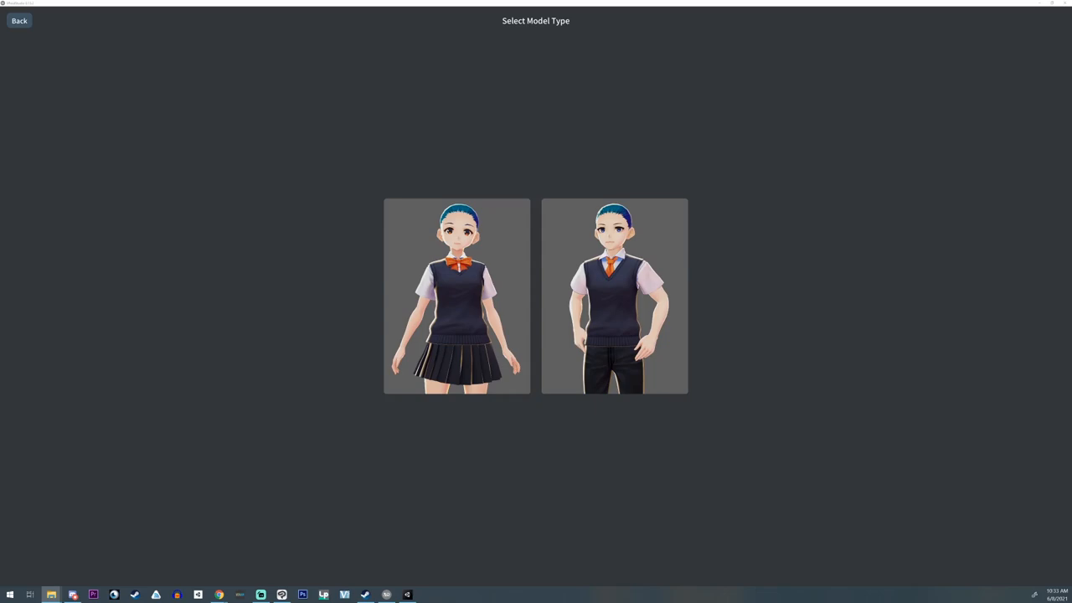
{"action": "mouse_move", "coordinate": [397, 500]}
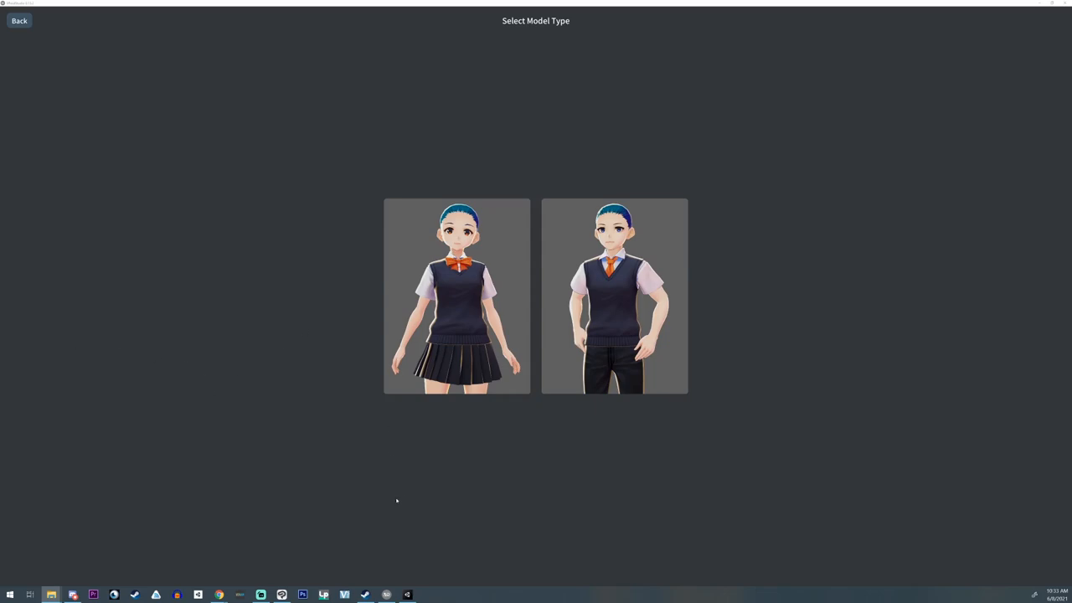
{"action": "mouse_move", "coordinate": [407, 595]}
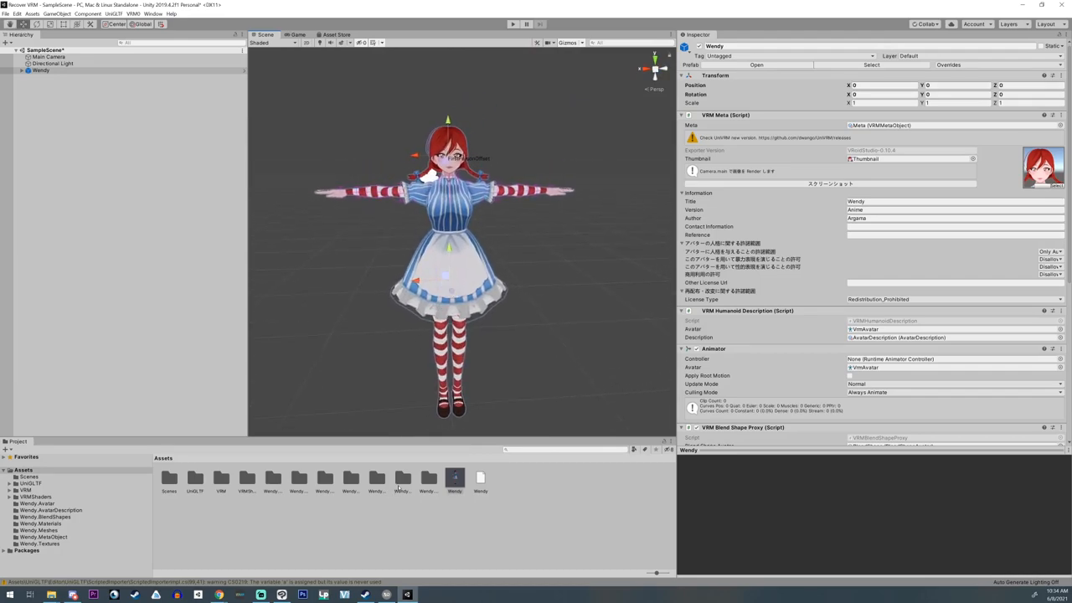
Step: Browse from the Wendy.Avatar asset folder into Wendy.Textures to list the texture images
{"action": "left_click", "coordinate": [273, 479]}
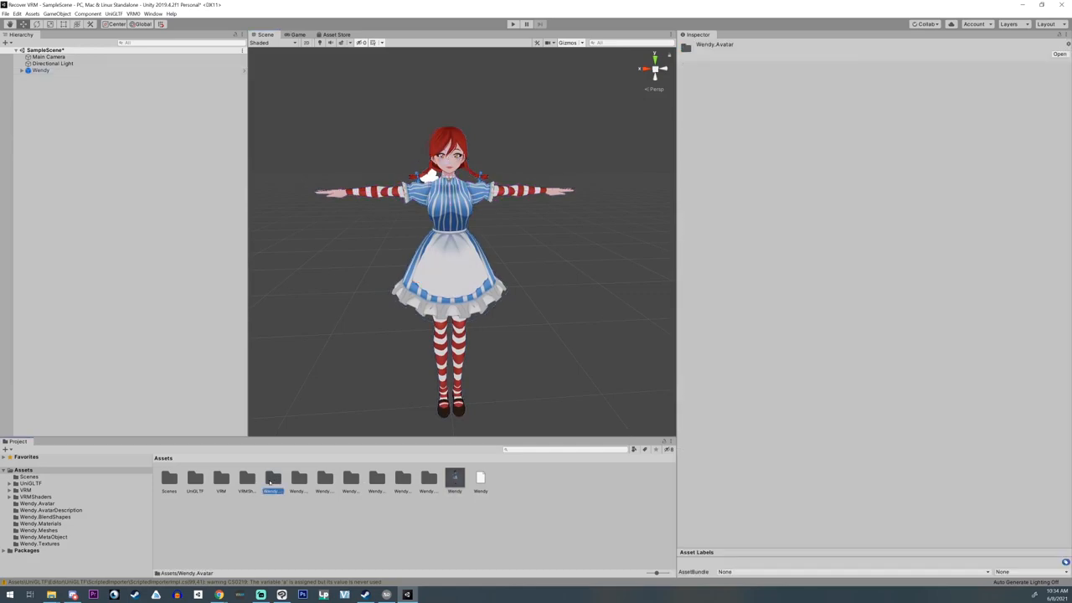
{"action": "left_click", "coordinate": [39, 542]}
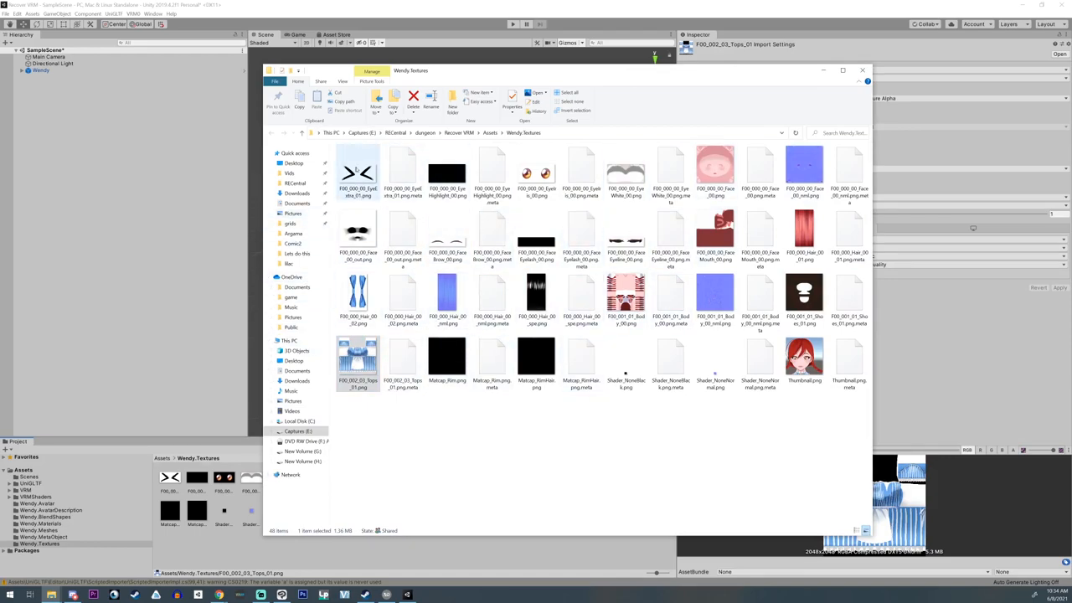
{"action": "left_click", "coordinate": [760, 173]}
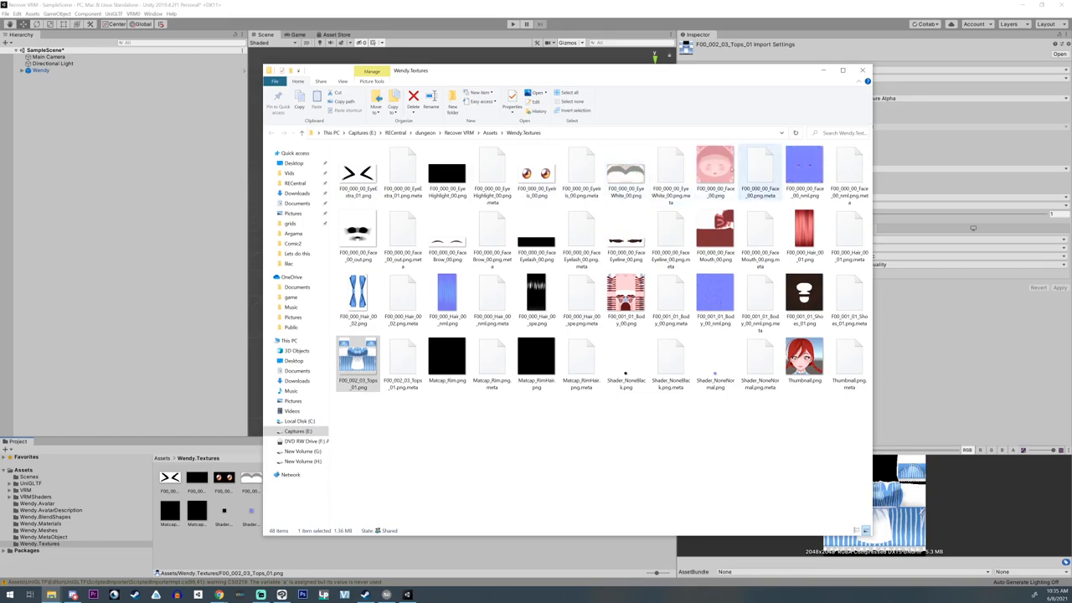
{"action": "left_click", "coordinate": [715, 234]}
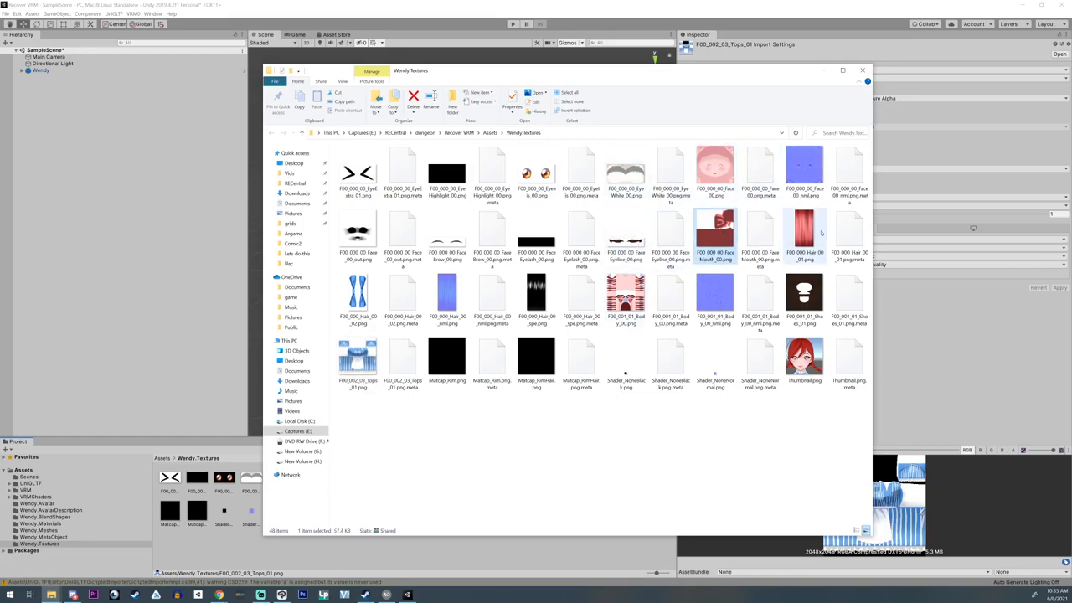
{"action": "left_click", "coordinate": [357, 356]}
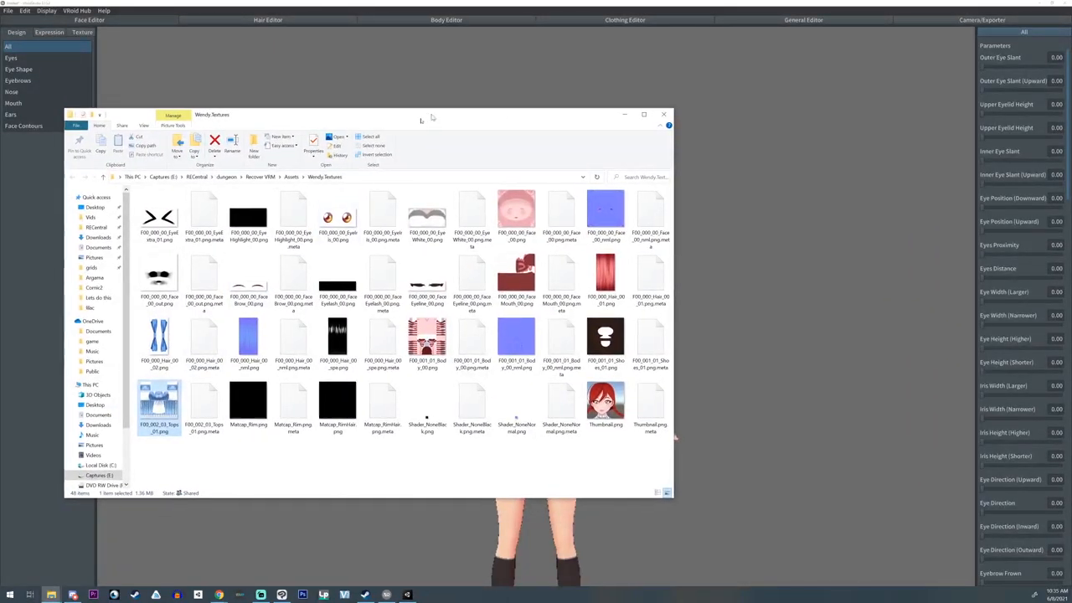
Step: Close the textures folder window and view the striped maid model in the Face Editor
{"action": "left_click", "coordinate": [665, 114]}
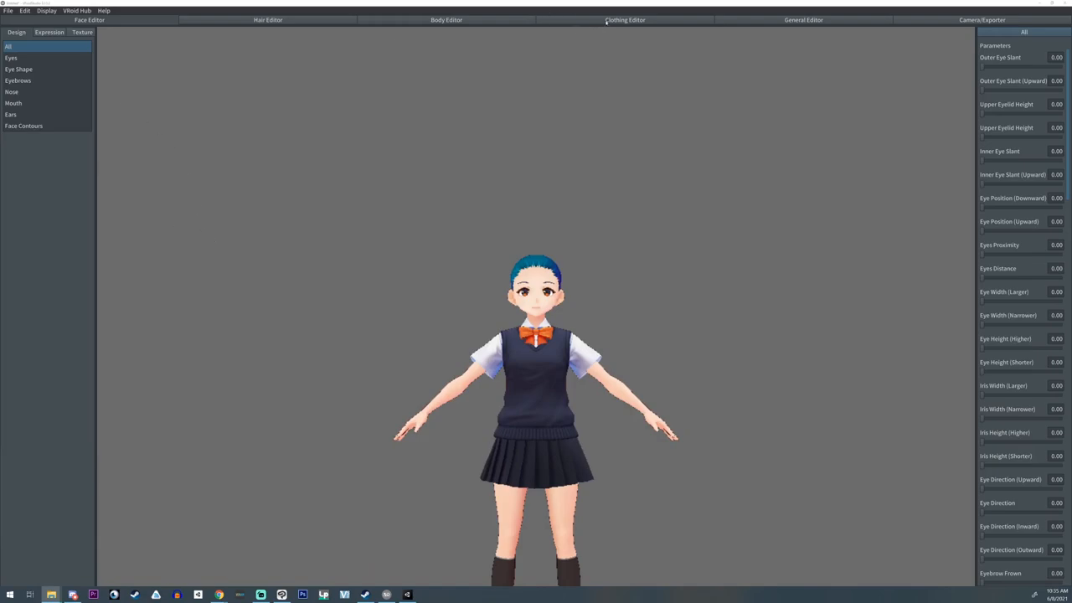
{"action": "left_click", "coordinate": [625, 19]}
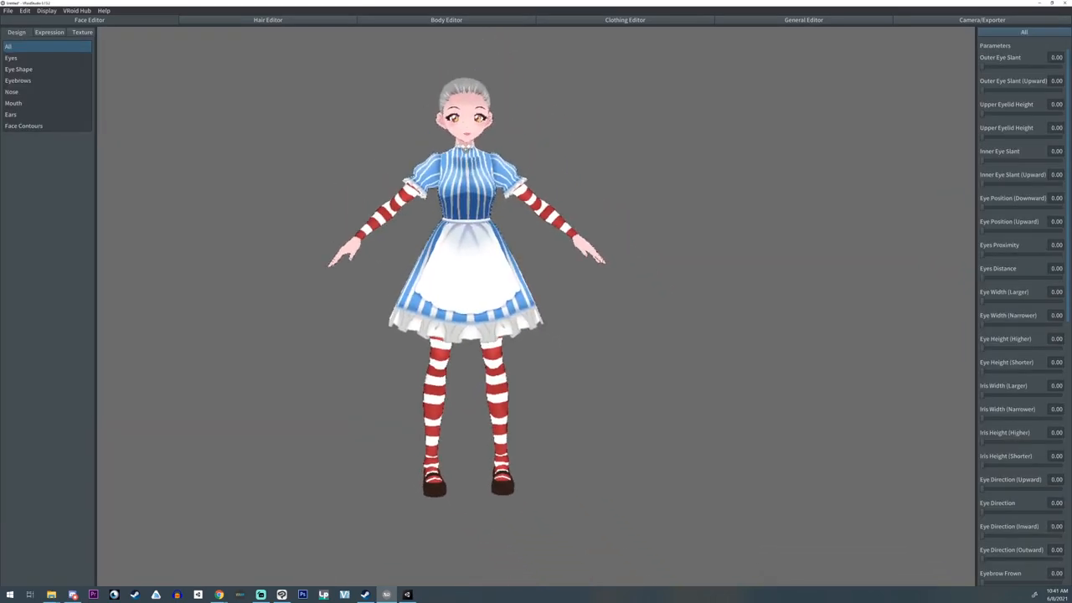
Step: Check Eye Shape, then open Body Editor head settings with size 0.15 and width 0.11
{"action": "left_click", "coordinate": [19, 69]}
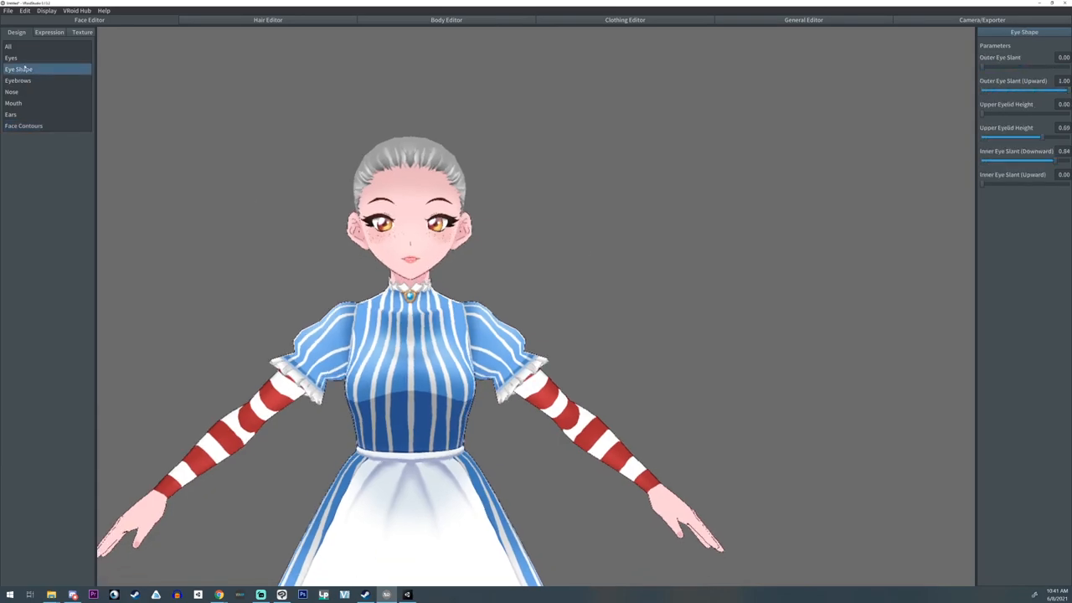
{"action": "left_click", "coordinate": [446, 19]}
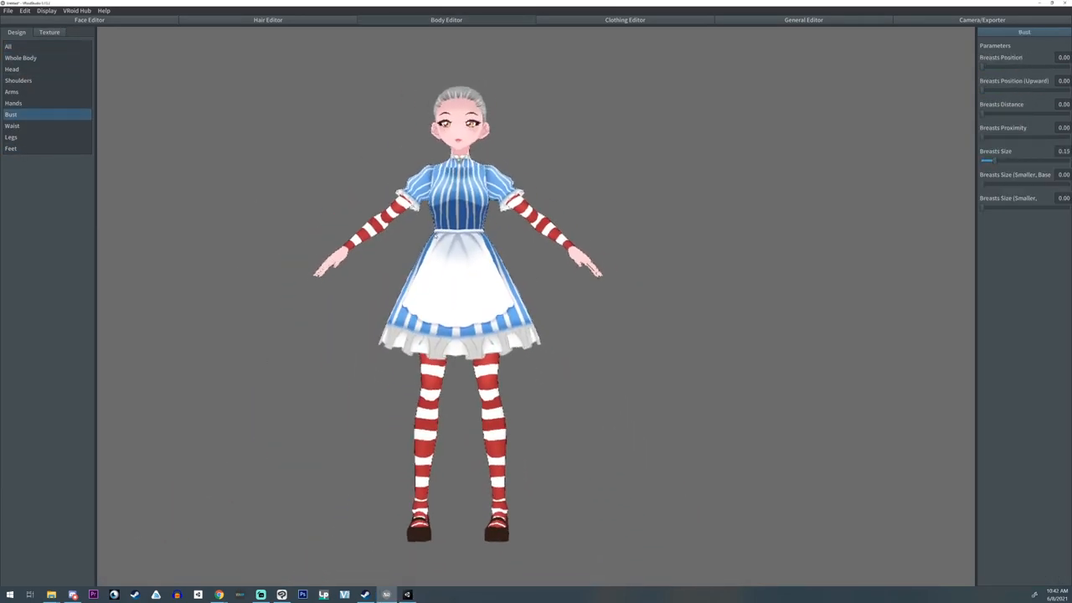
{"action": "left_click", "coordinate": [623, 19]}
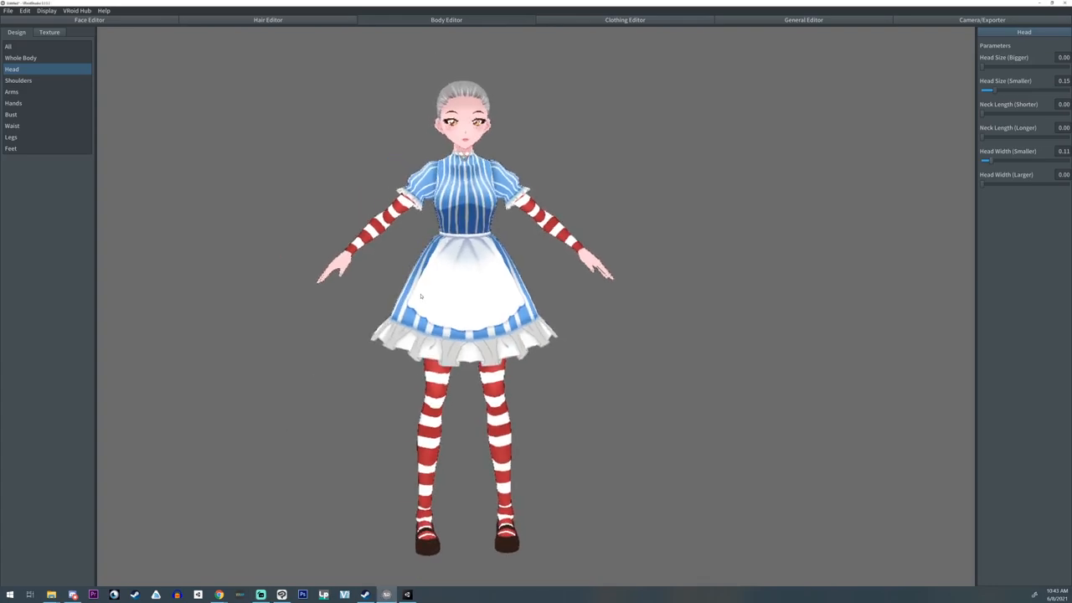
{"action": "scroll", "scroll_direction": "up", "scroll_amount": 3}
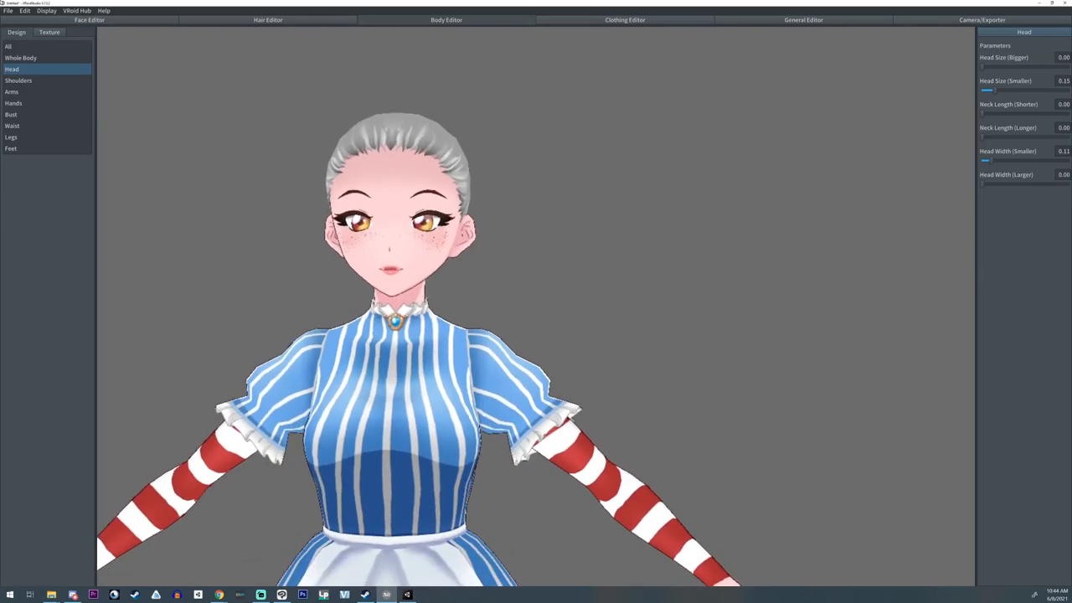
Step: Save the maid model as a new named avatar via File > Save As
{"action": "left_click", "coordinate": [7, 10]}
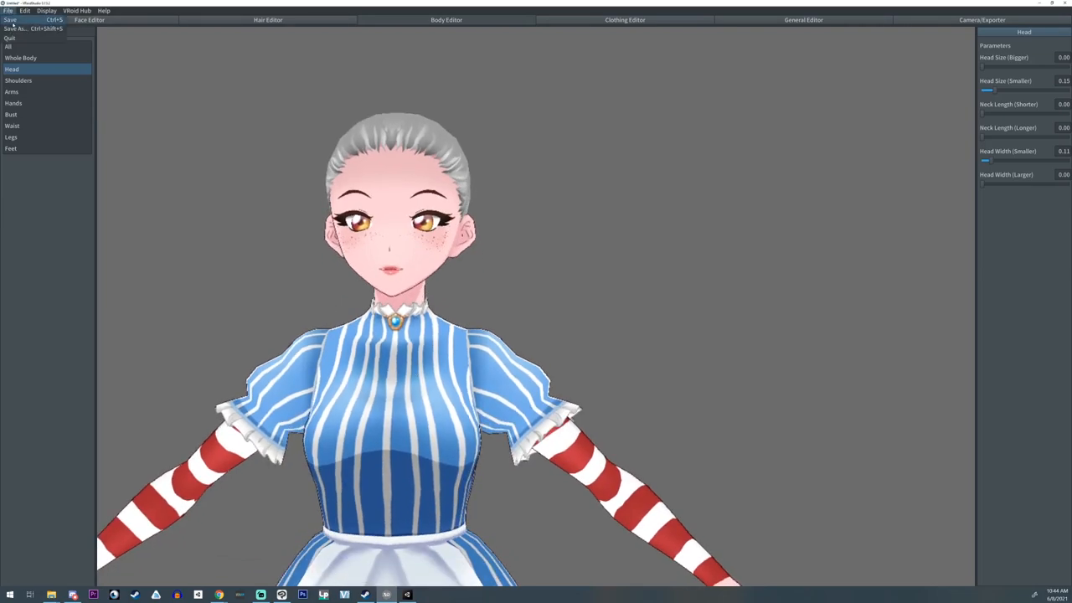
{"action": "left_click", "coordinate": [17, 28]}
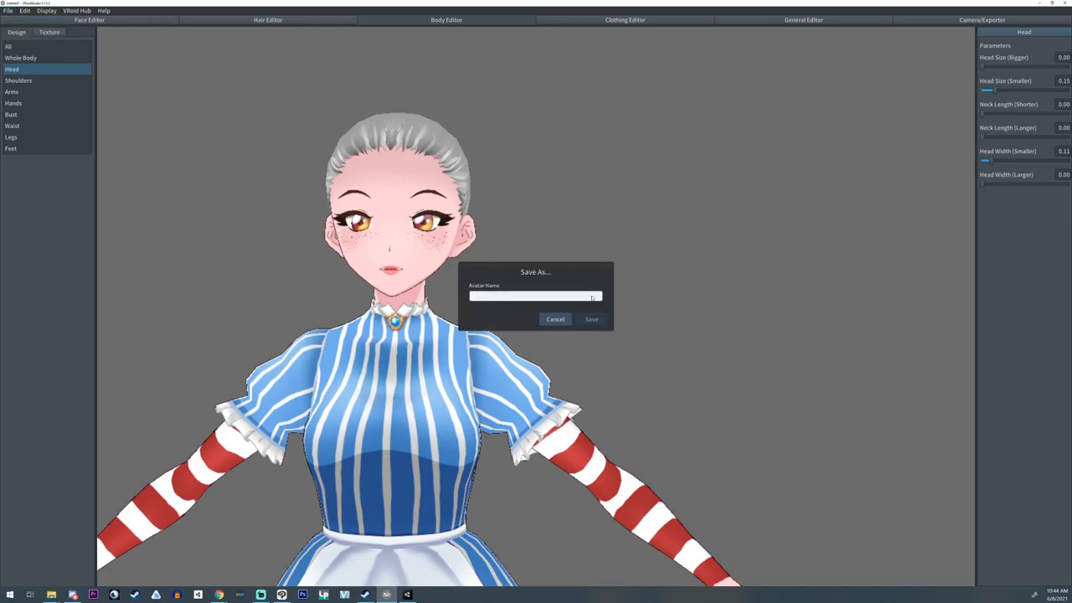
{"action": "left_click", "coordinate": [554, 319]}
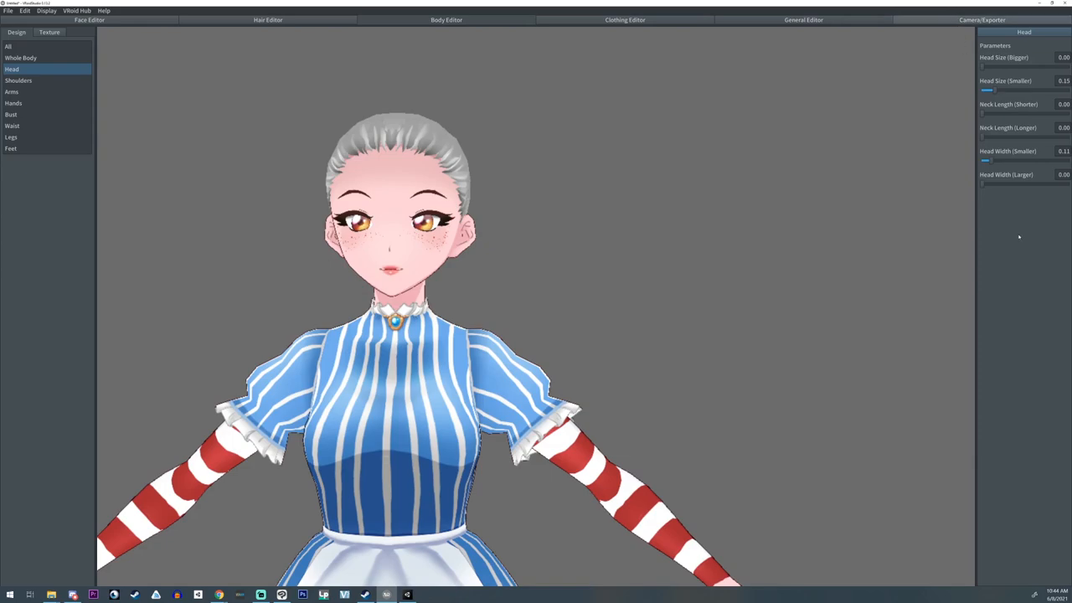
Step: Show the export page reporting 13494 polygons, 13 materials and 95 bones
{"action": "left_click", "coordinate": [981, 19]}
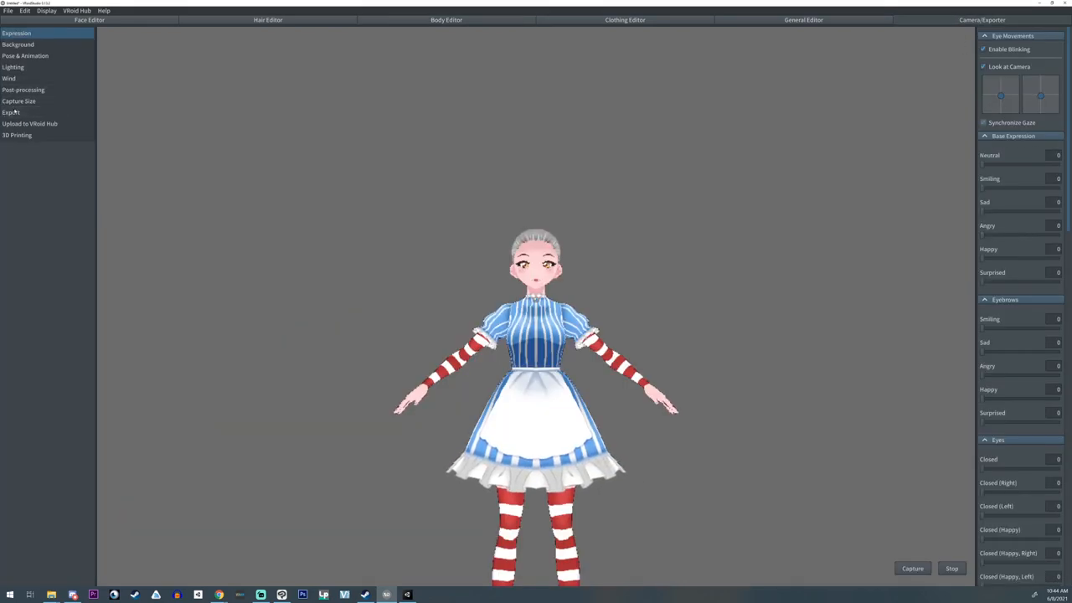
{"action": "left_click", "coordinate": [11, 112]}
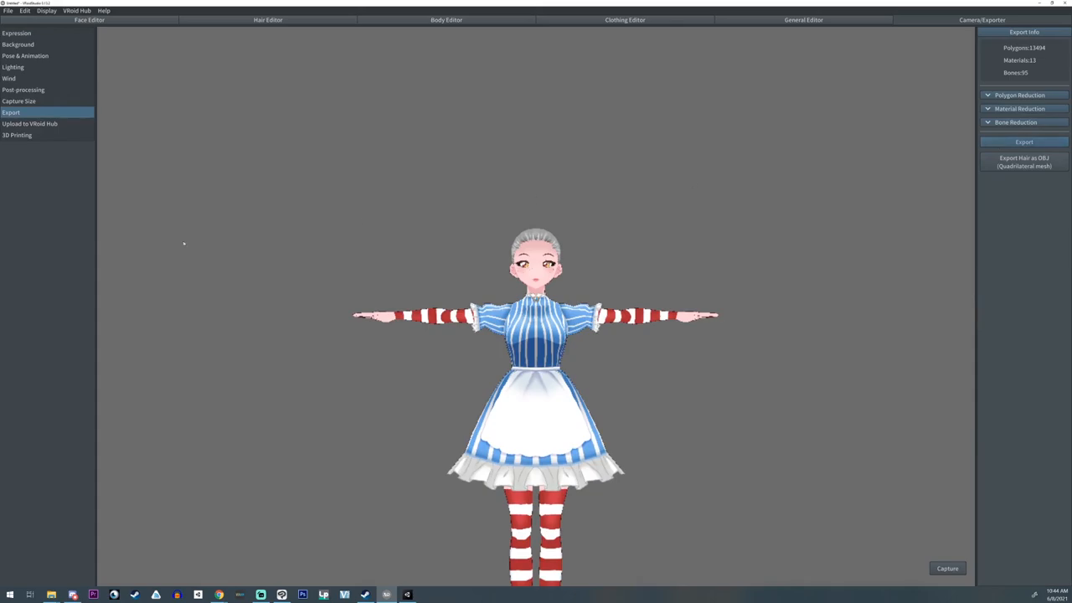
{"action": "mouse_move", "coordinate": [601, 399]}
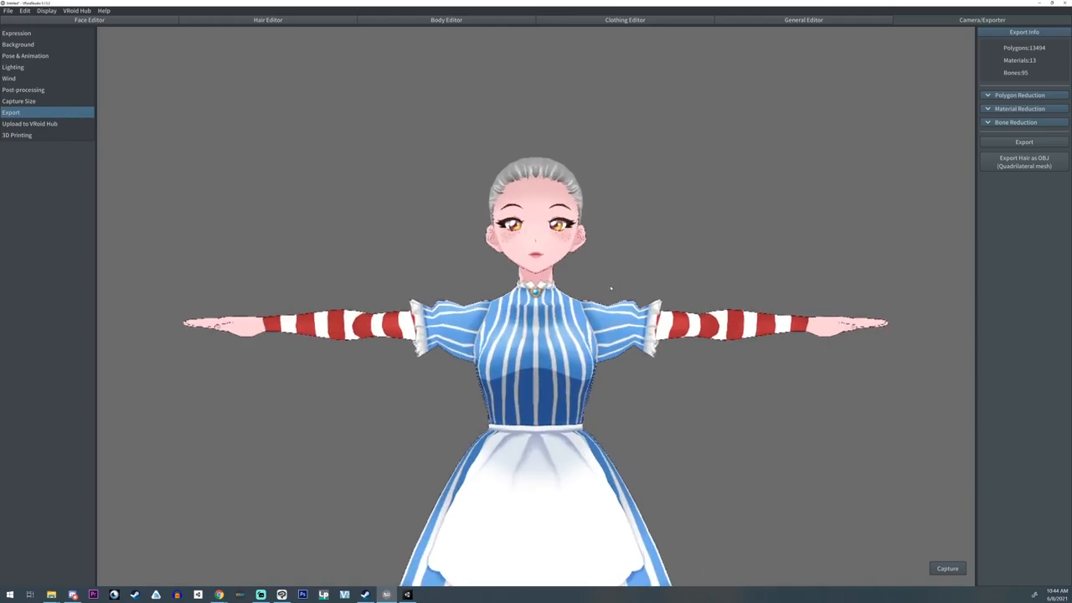
{"action": "mouse_move", "coordinate": [612, 271]}
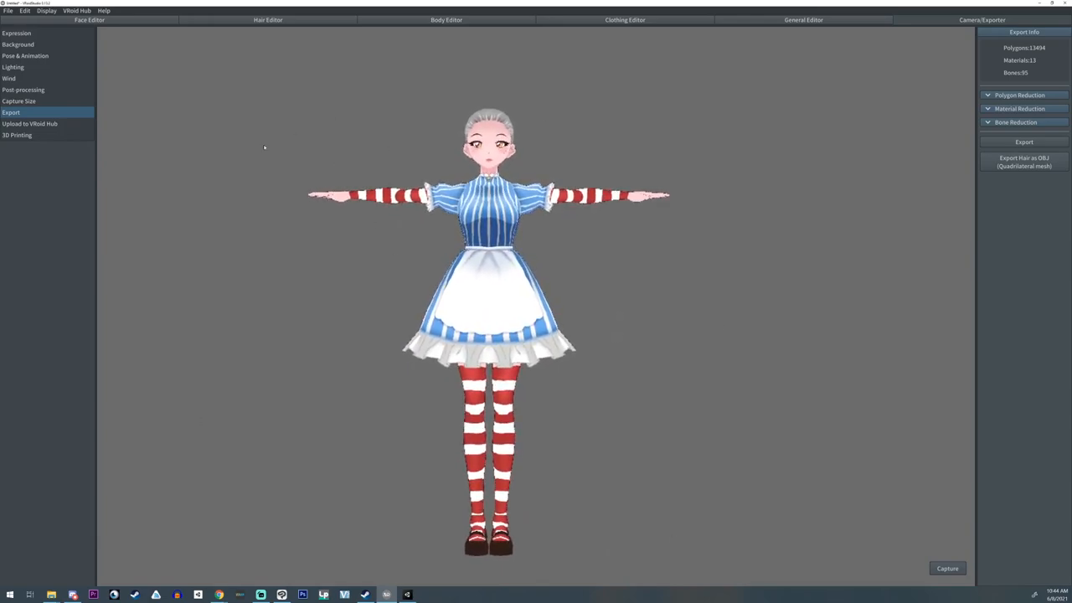
{"action": "mouse_move", "coordinate": [363, 236]}
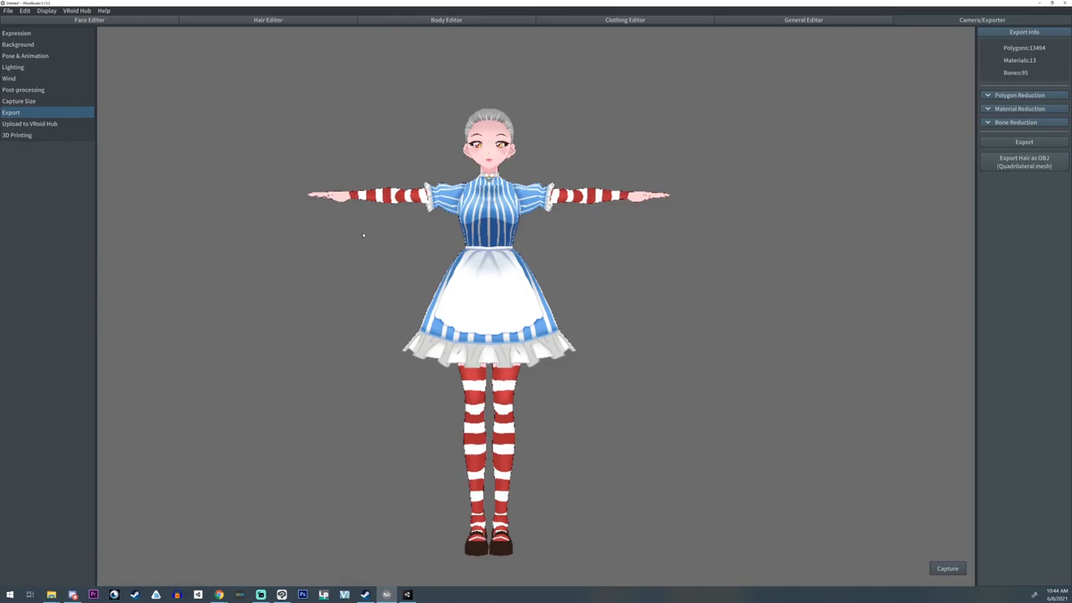
{"action": "mouse_move", "coordinate": [561, 157]}
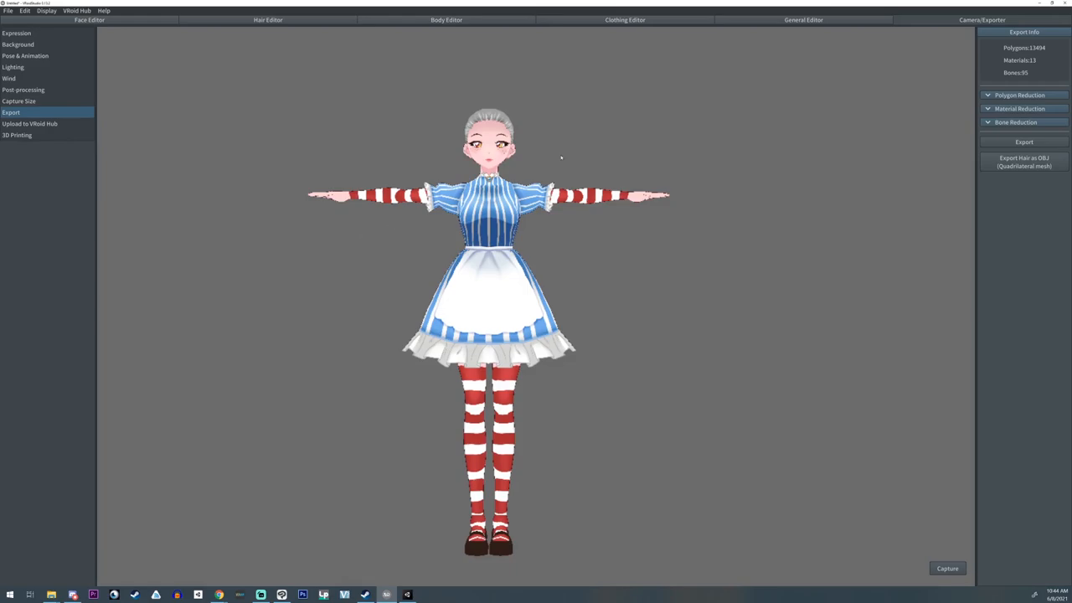